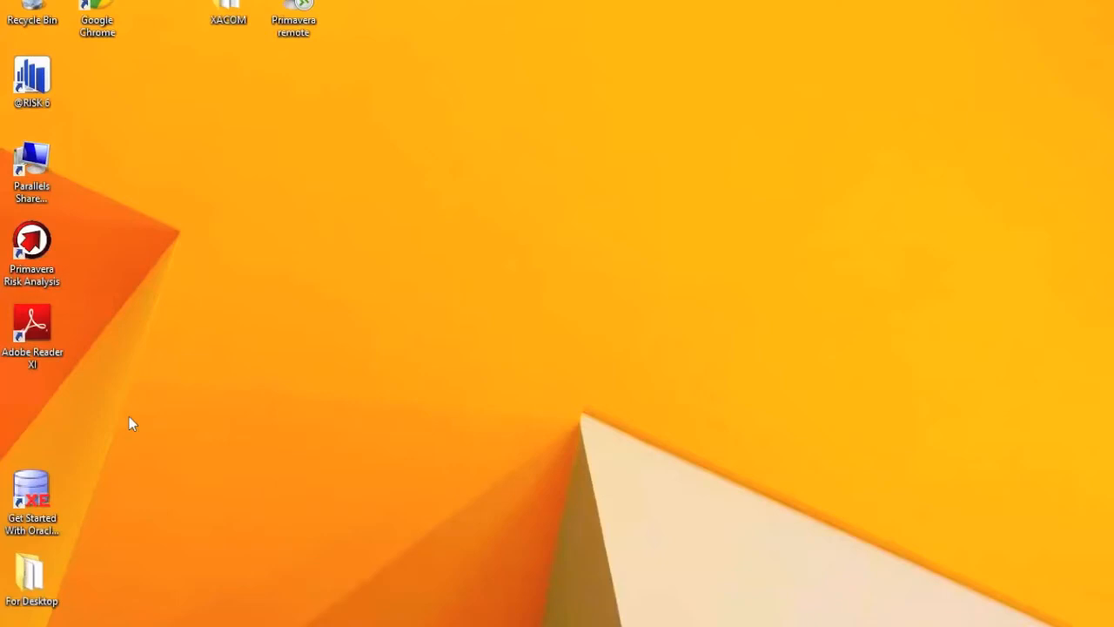
mouse_move(73, 618)
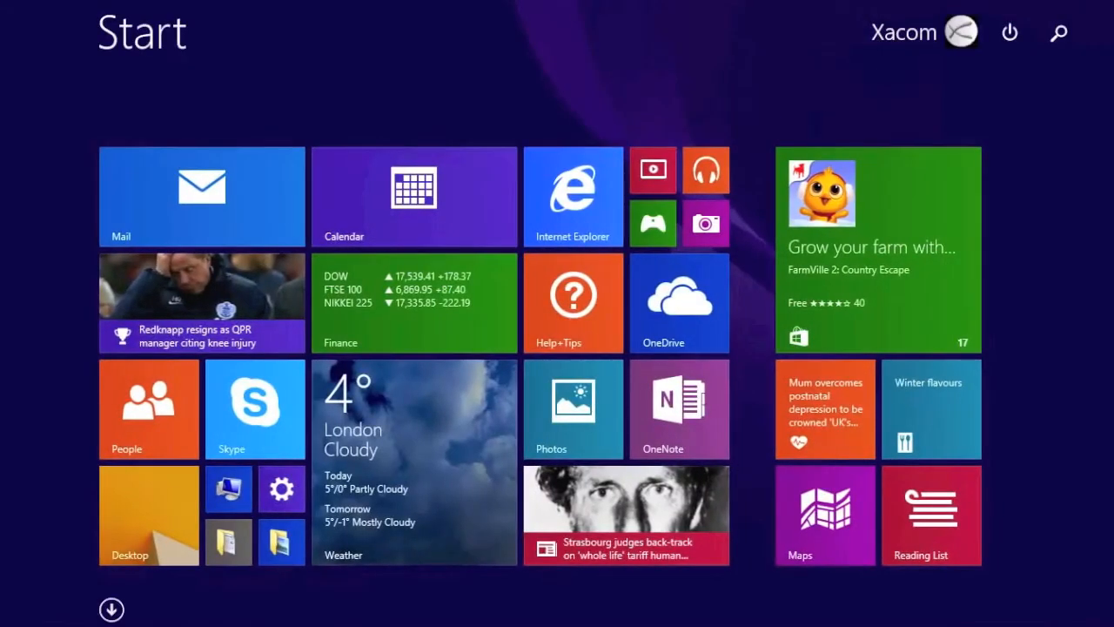
Step: Show the Apps list by name and scroll to the Oracle – Primavera P6 group
click(112, 609)
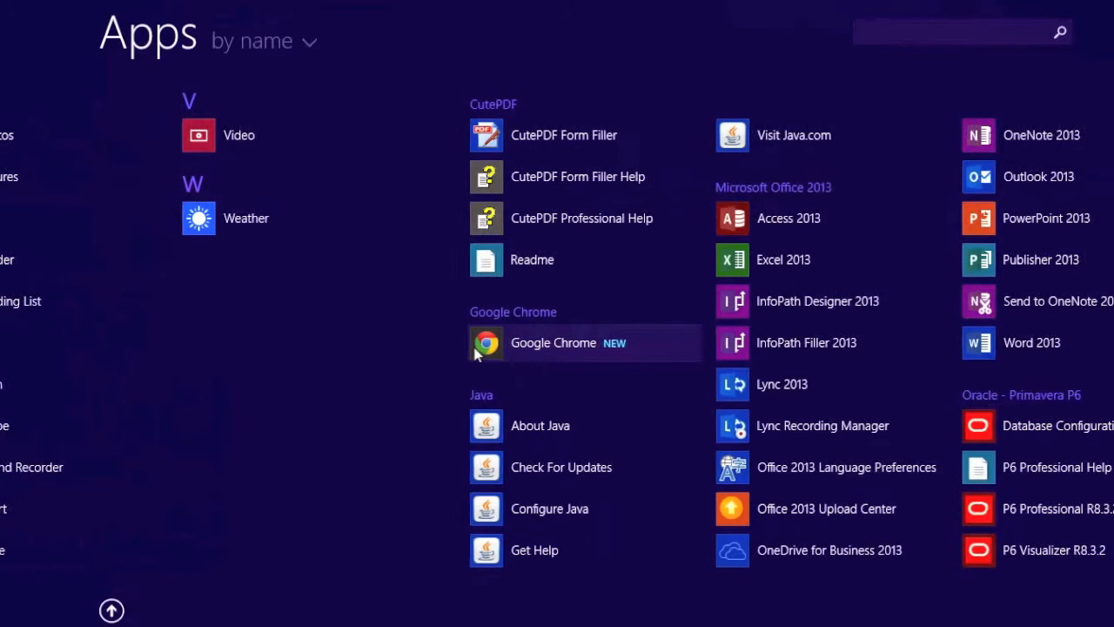
scroll(right, 3)
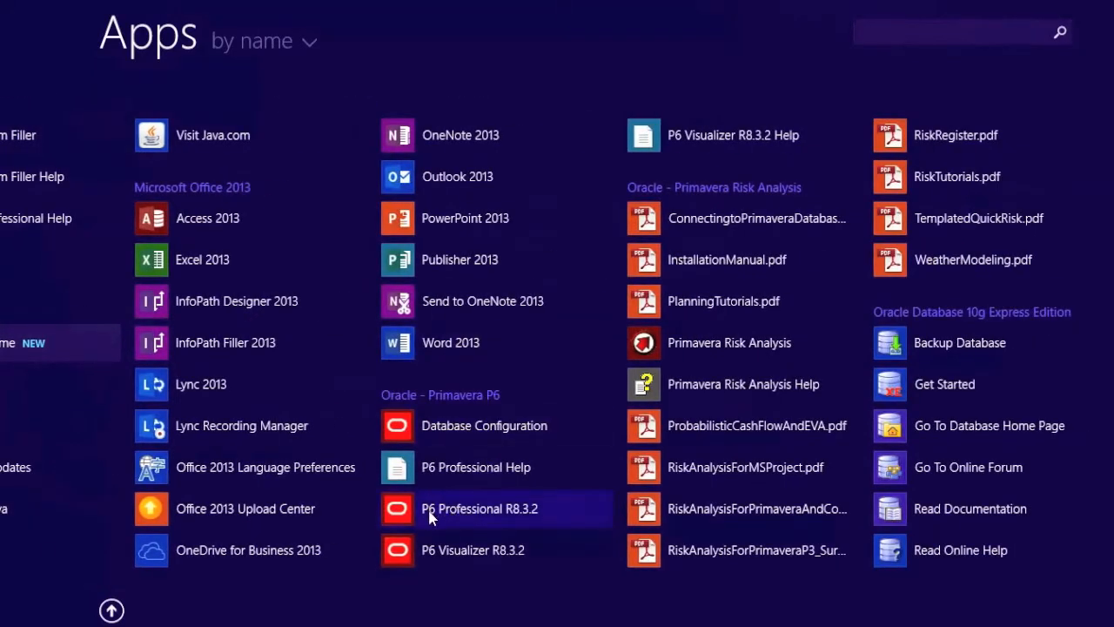
Step: Launch P6 Professional R8.3.2, enter the admin password and choose PMDB as the login database
click(480, 508)
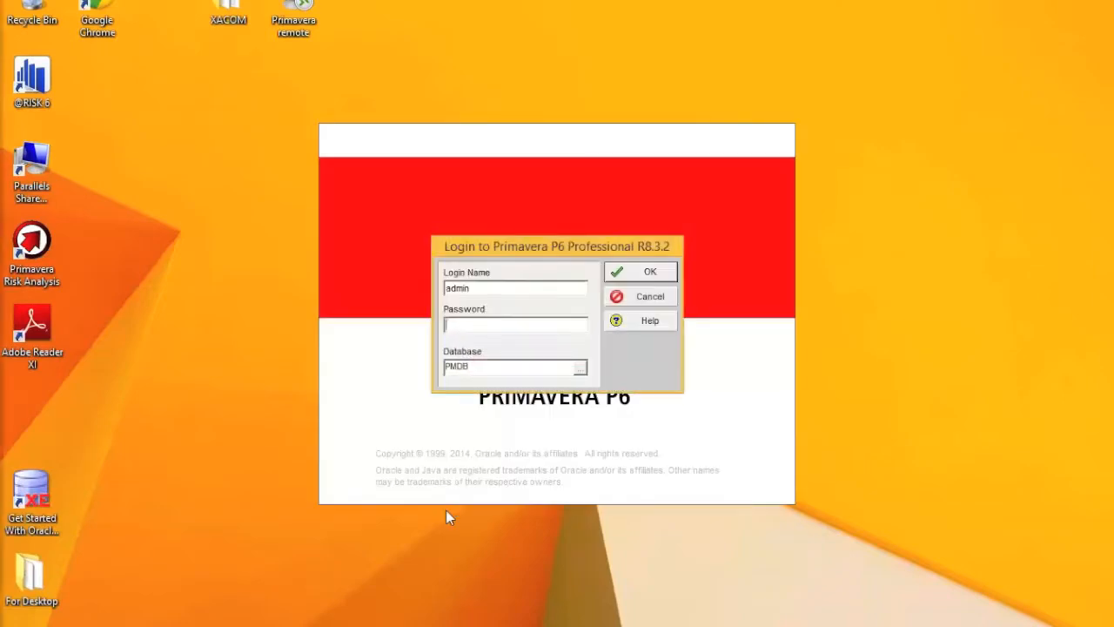
mouse_move(463, 479)
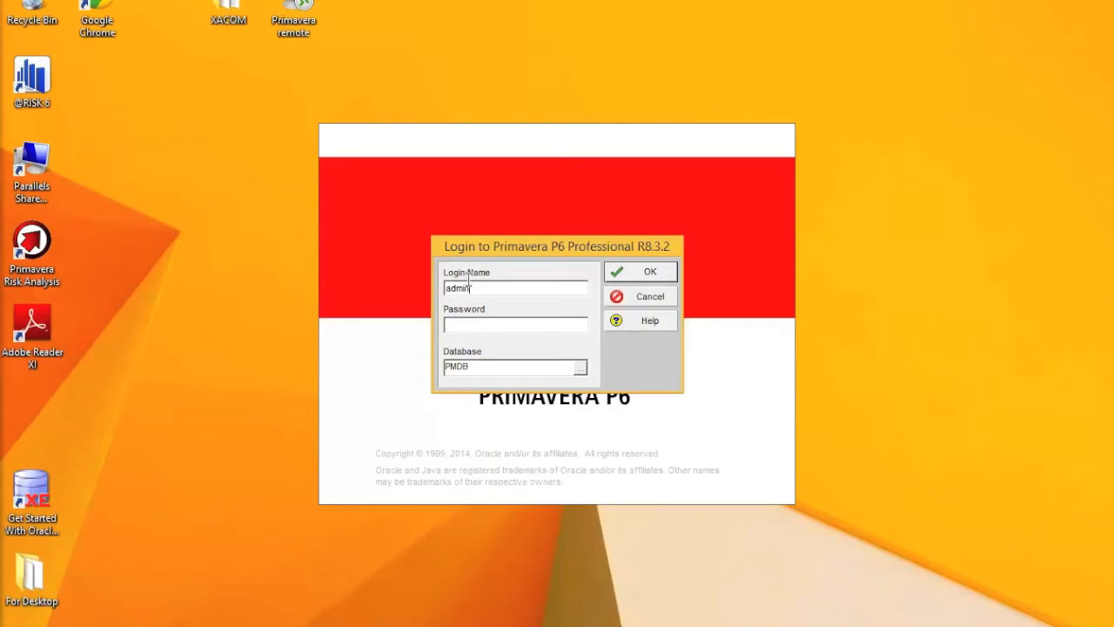
click(513, 323)
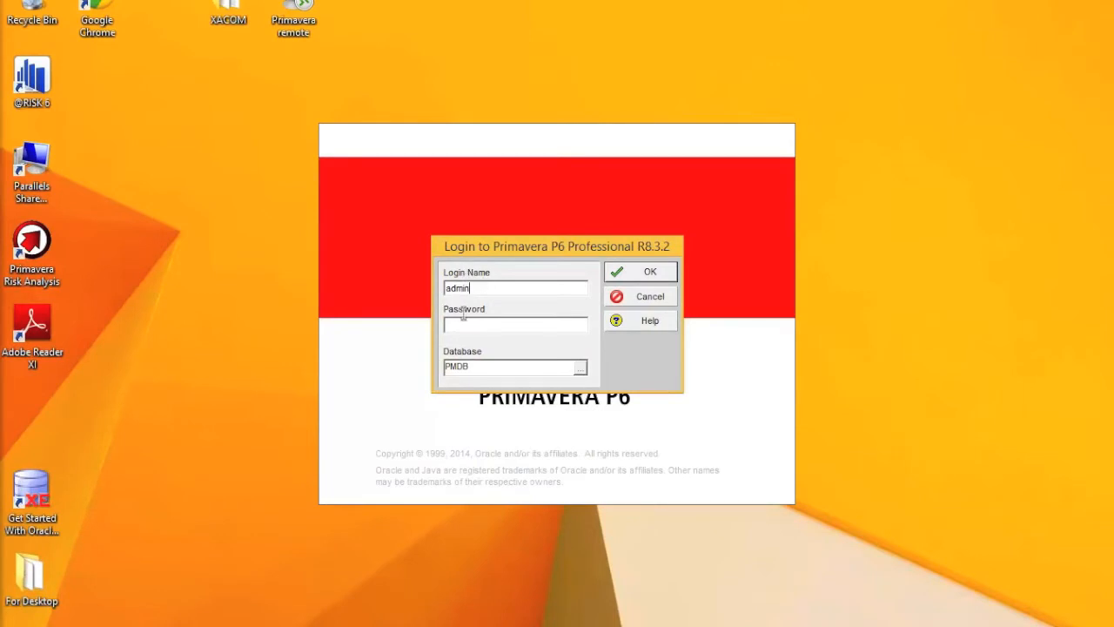
text(*)
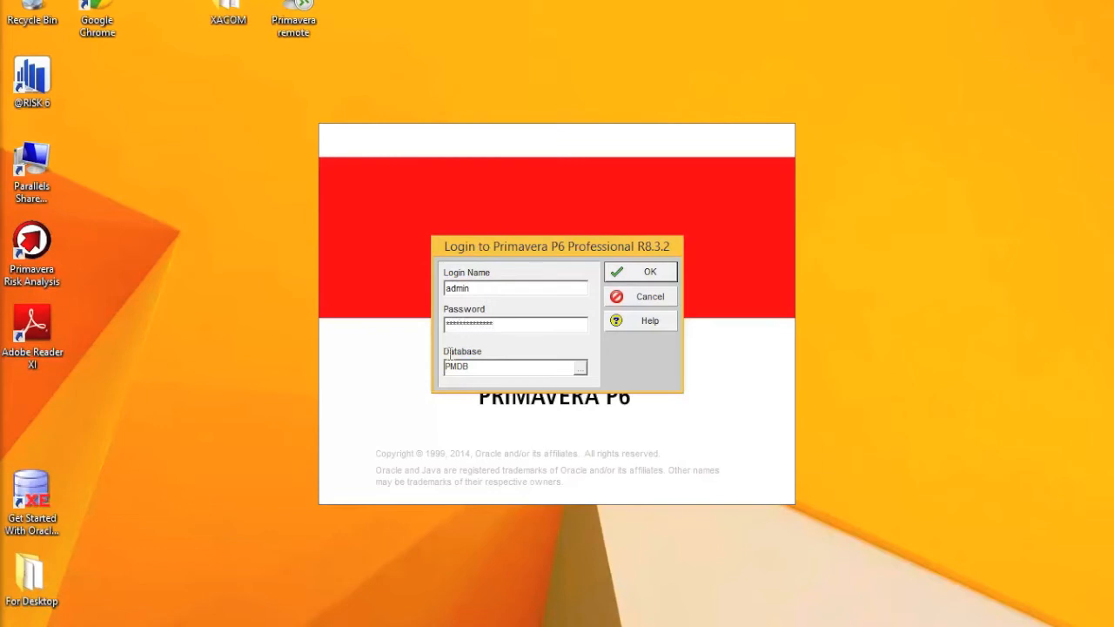
click(580, 366)
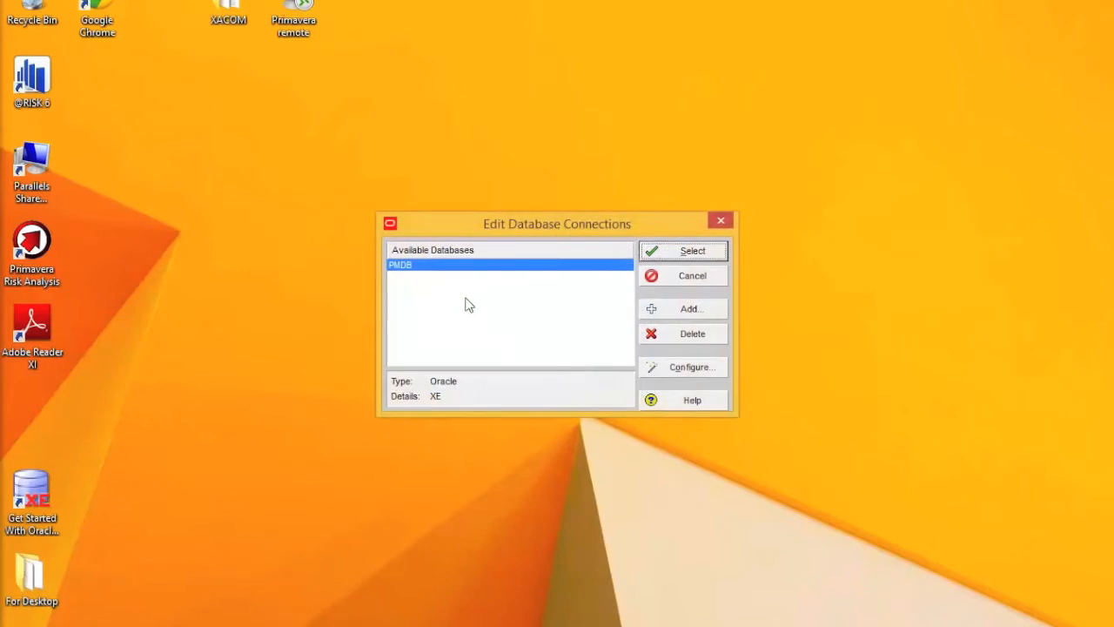
mouse_move(446, 268)
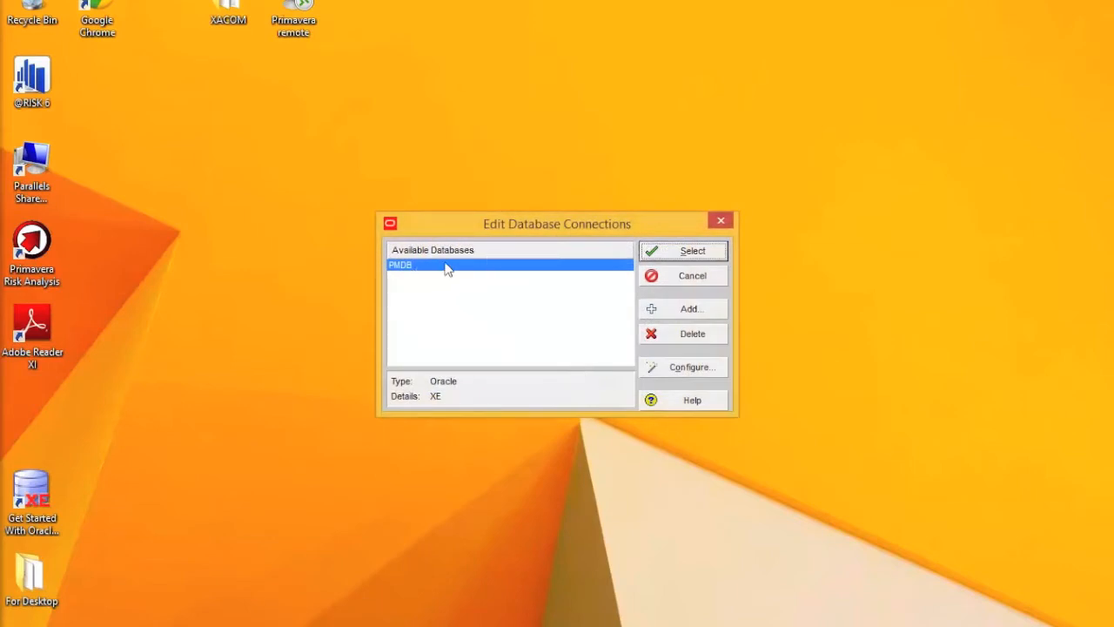
click(683, 251)
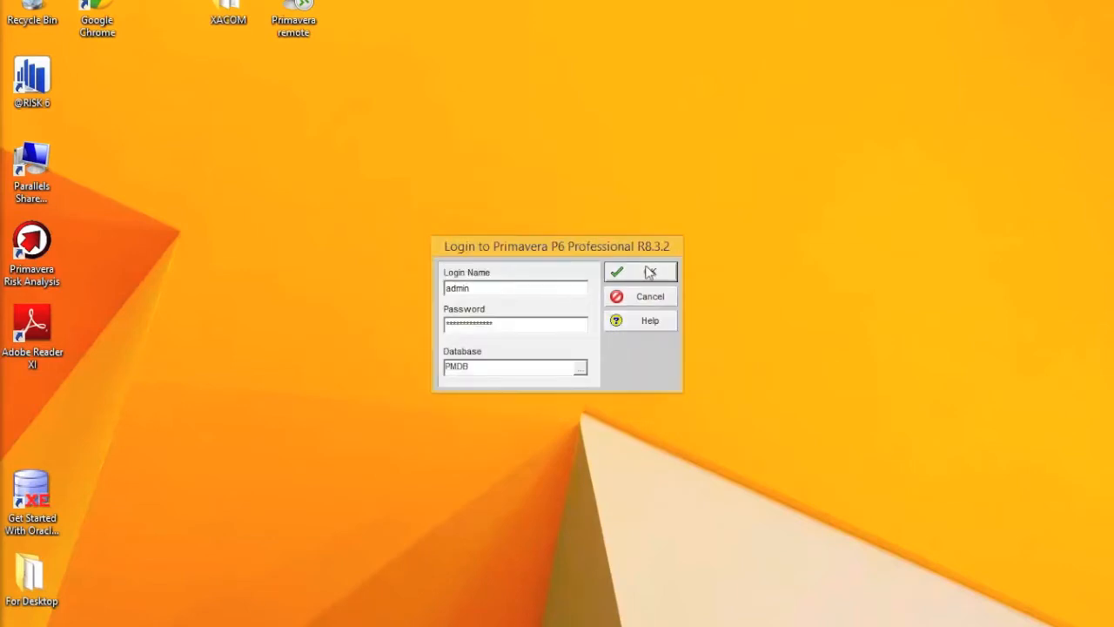
Step: Submit the login as admin to PMDB and wait for the database connection
click(641, 271)
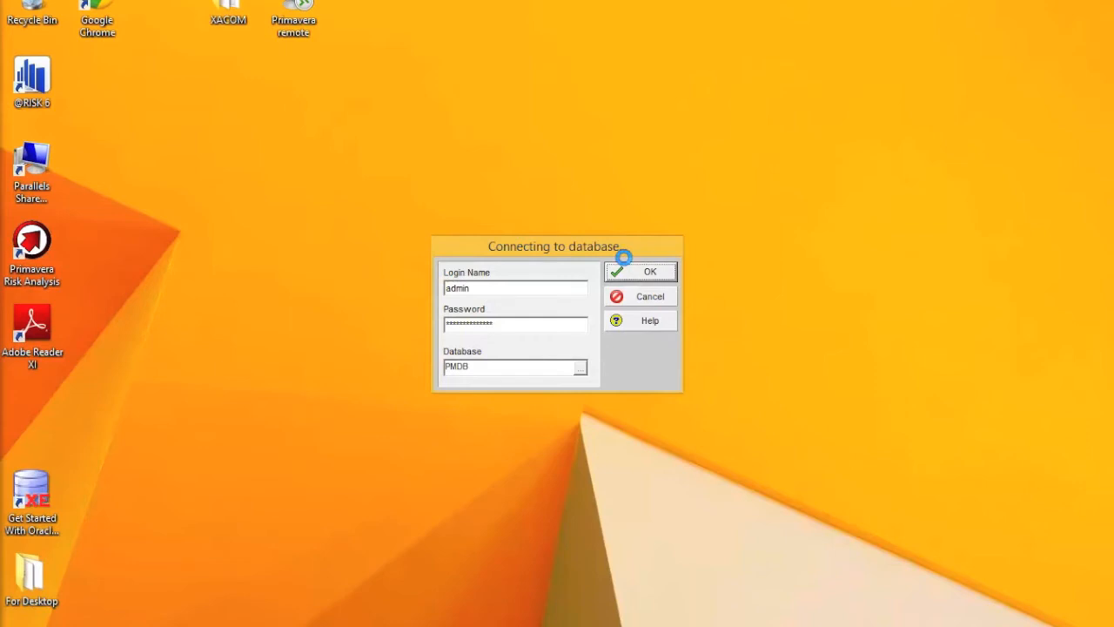
click(649, 271)
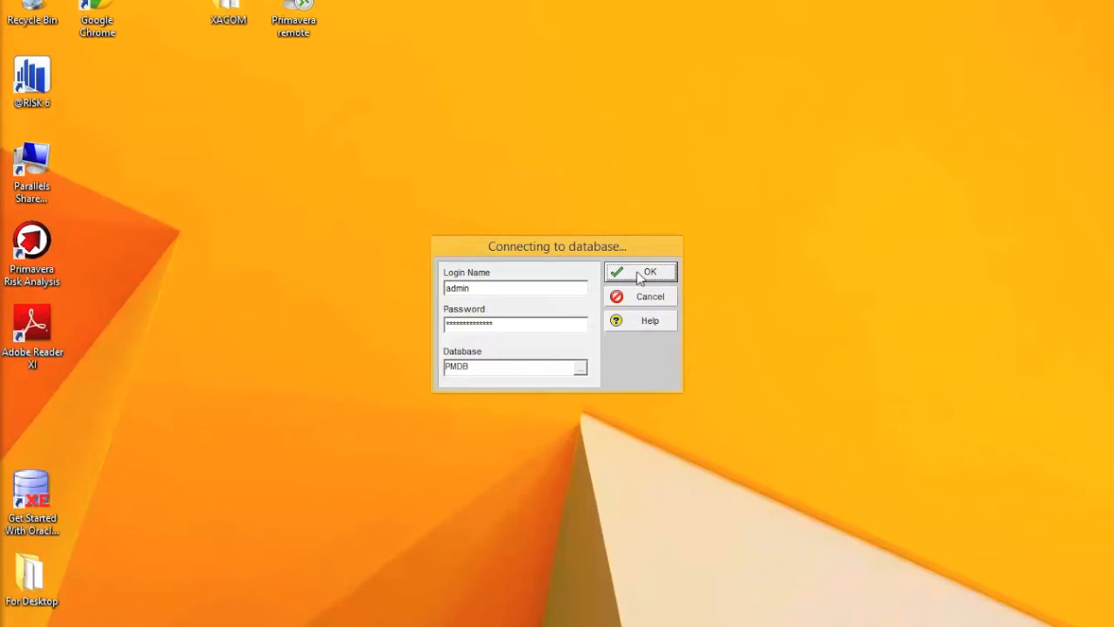
click(640, 272)
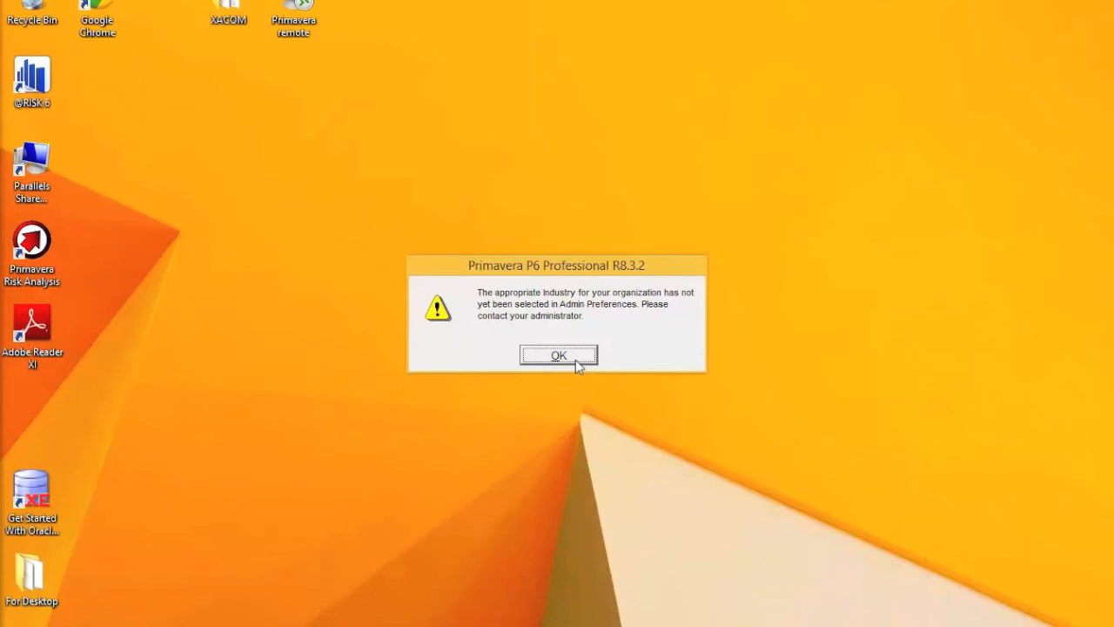
Step: Dismiss the industry warning and collapse the EPS tree to the Enterprise node
click(557, 355)
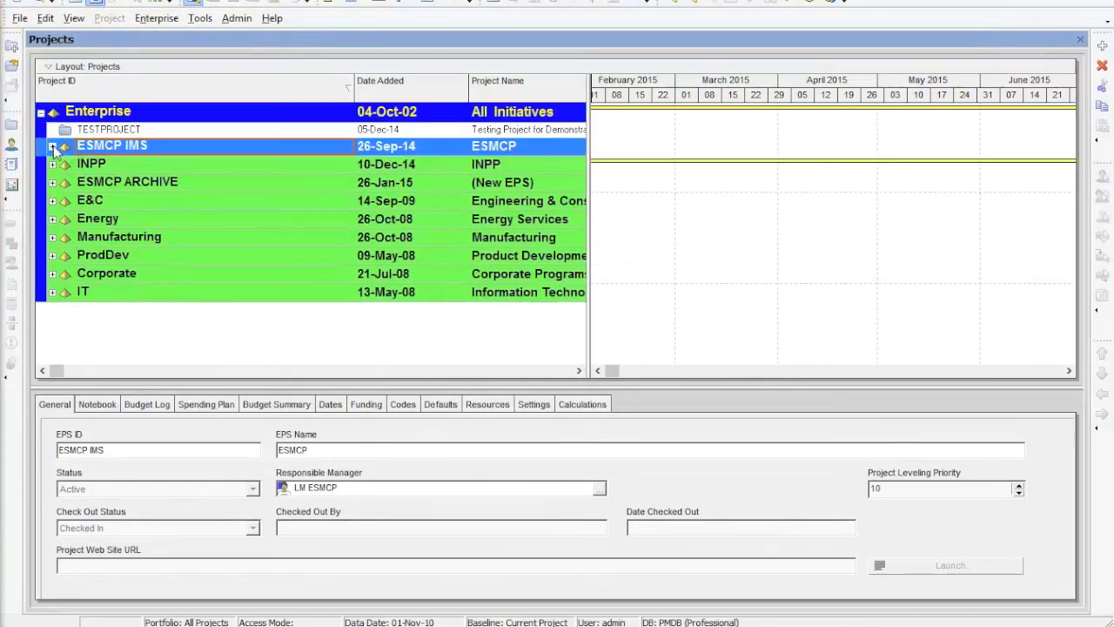
click(42, 112)
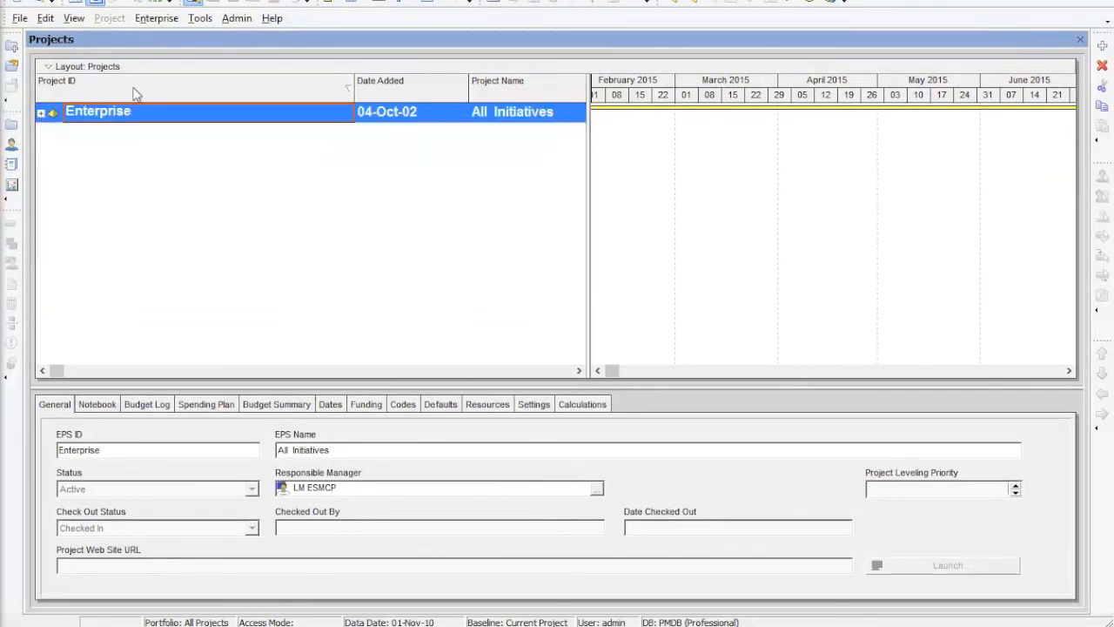